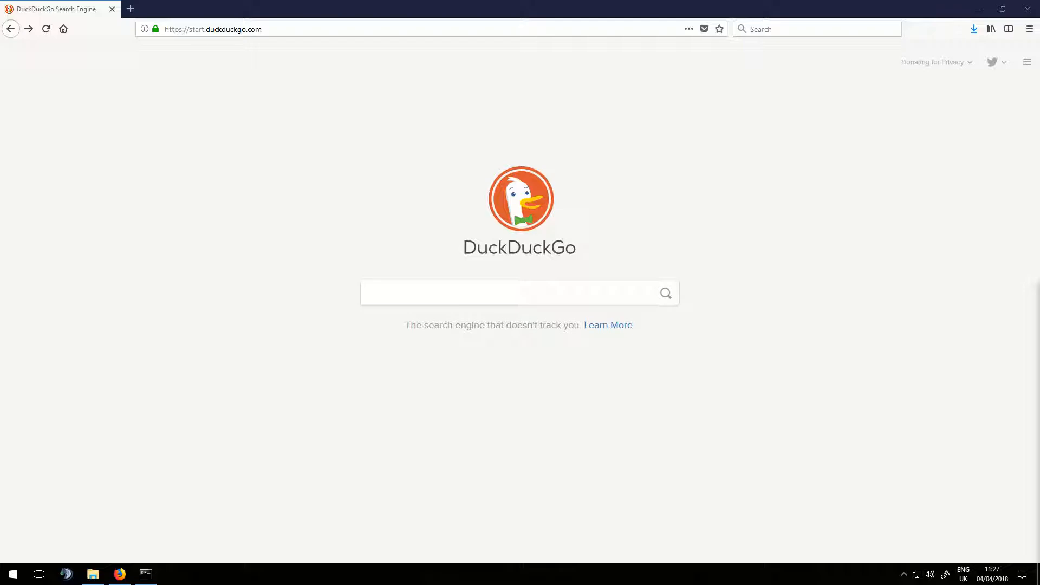
- Go to the steamcommunity linkfilter URL for steamcmd.zip and continue past the external-site notice
click(430, 30)
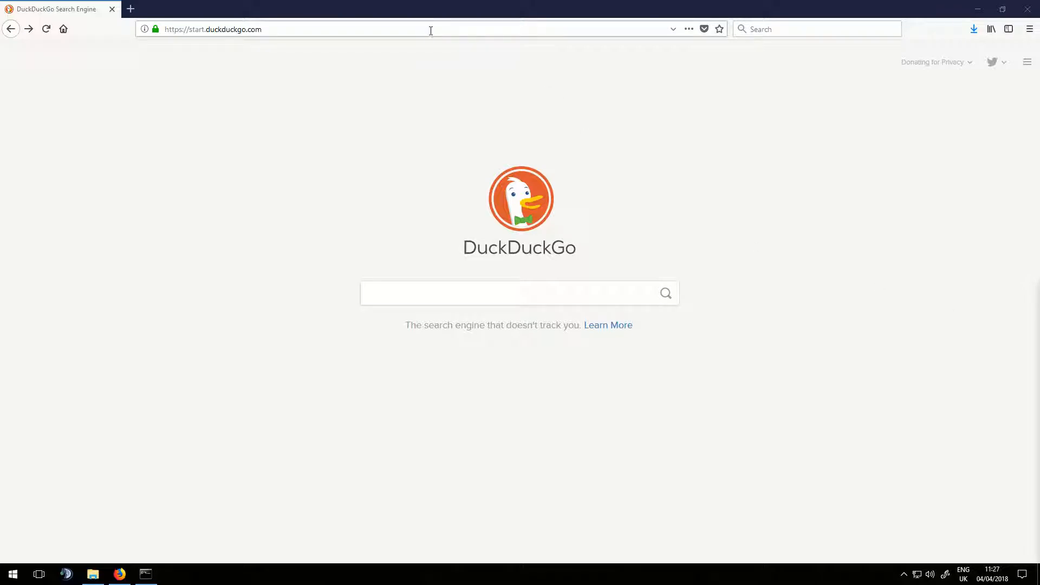
text(https://steamcommunity.com/linkfilter/?url=https://steamcdn-a.akamaihd.net/client/installer/steamcmd.zip)
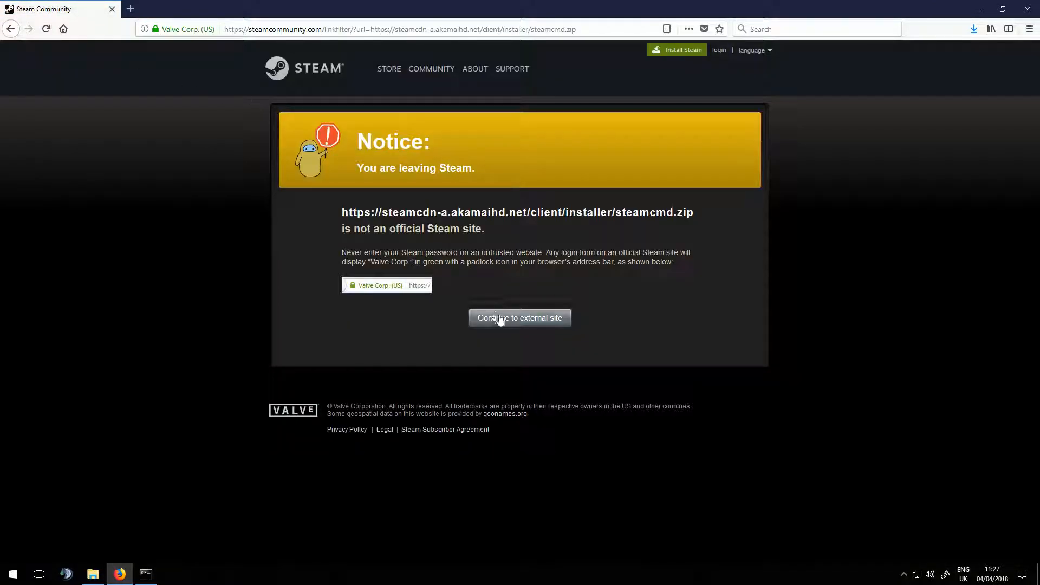
click(520, 318)
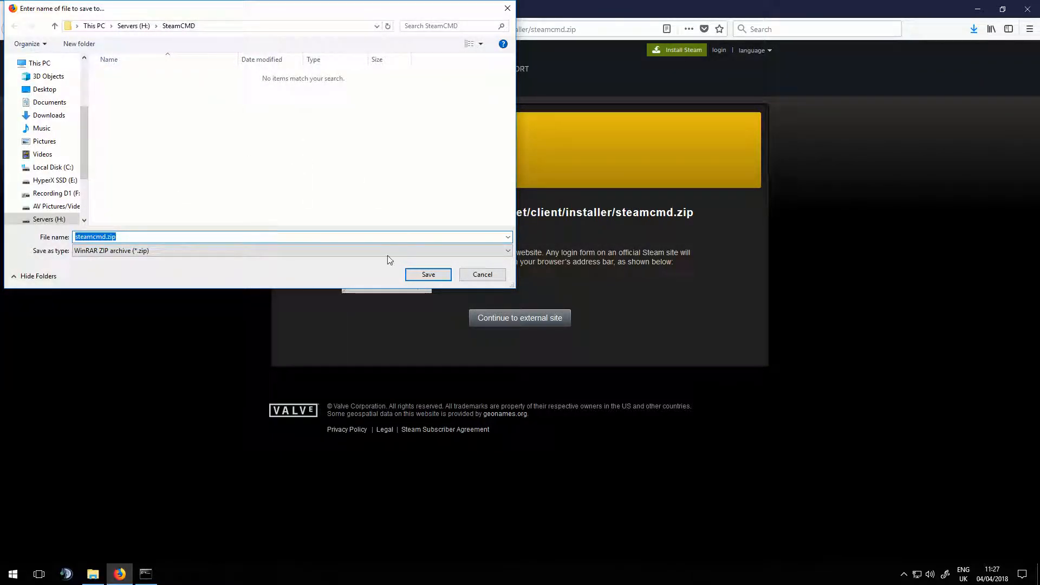
- Save steamcmd.zip to H:\SteamCMD, extract it, and run steamcmd.exe to self-update
click(428, 274)
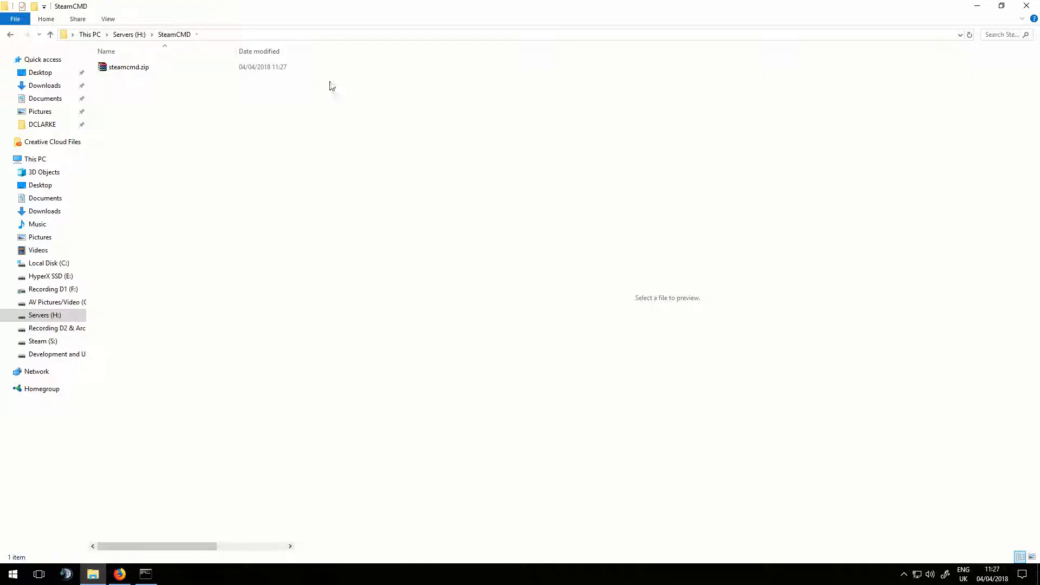
right_click(129, 67)
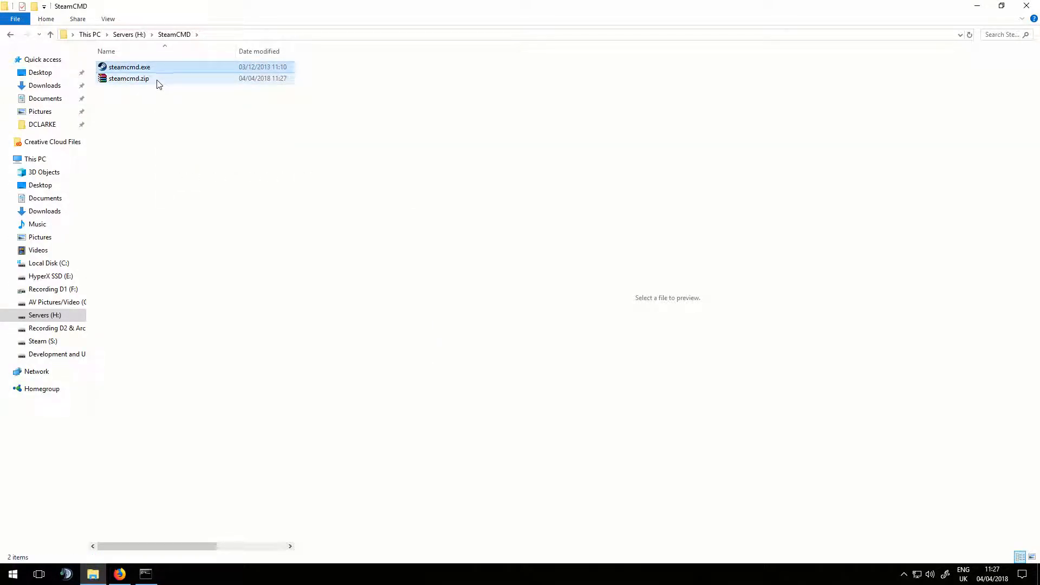
double_click(129, 67)
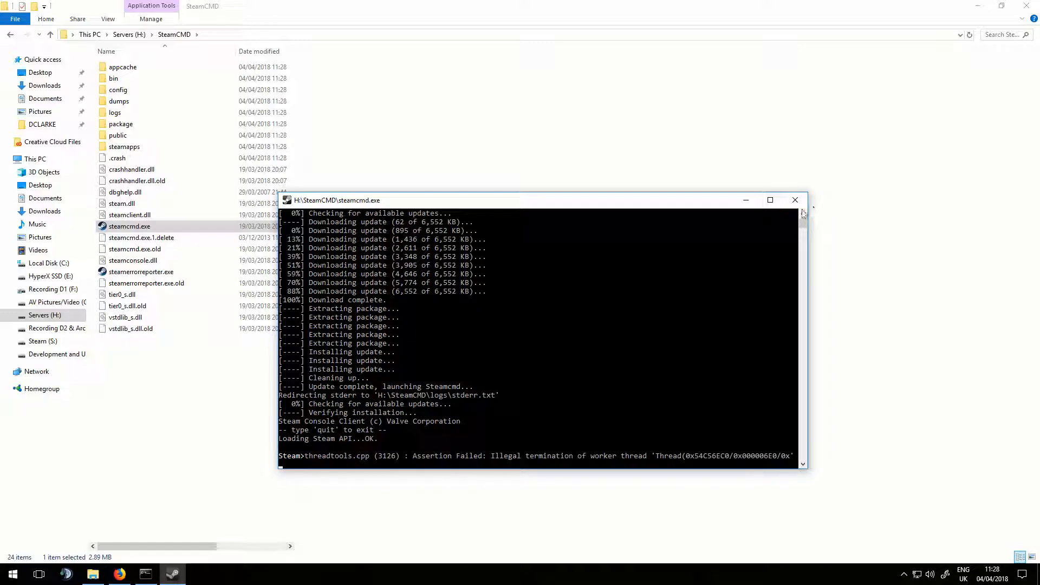
- Close the SteamCMD console and name a new text file in the SteamCMD folder
click(795, 200)
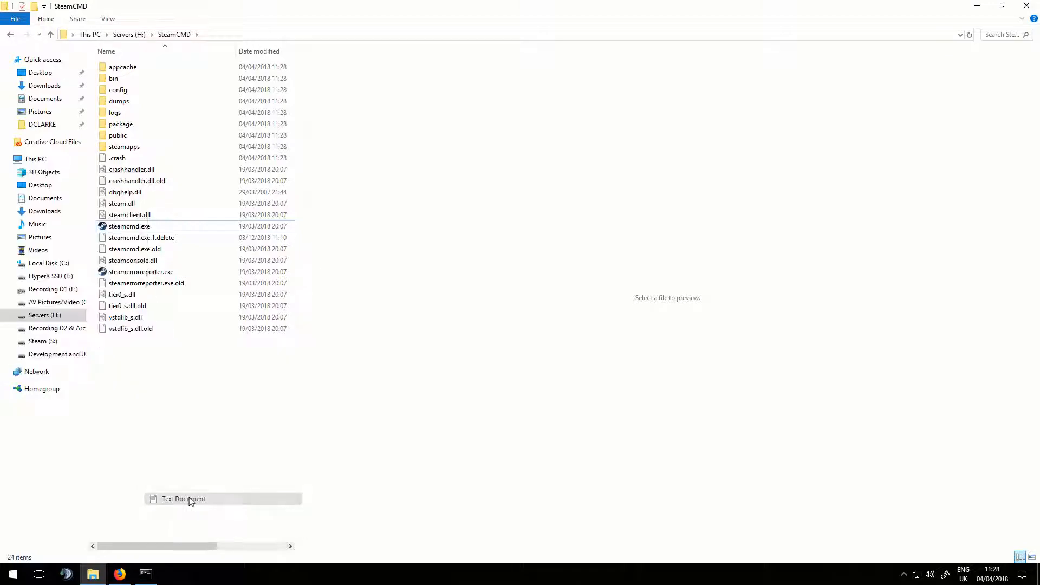
text(update.txt)
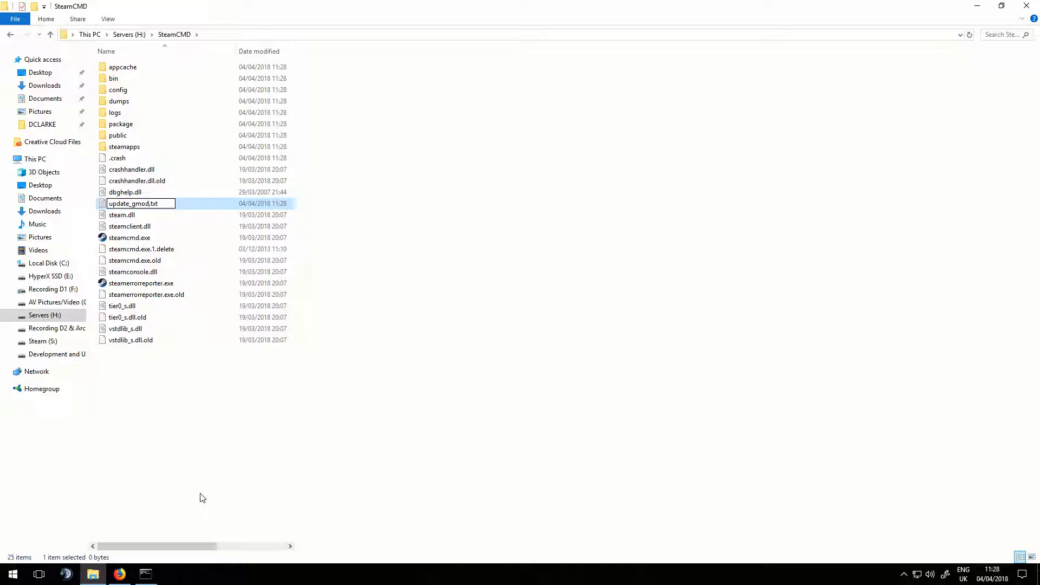
double_click(122, 203)
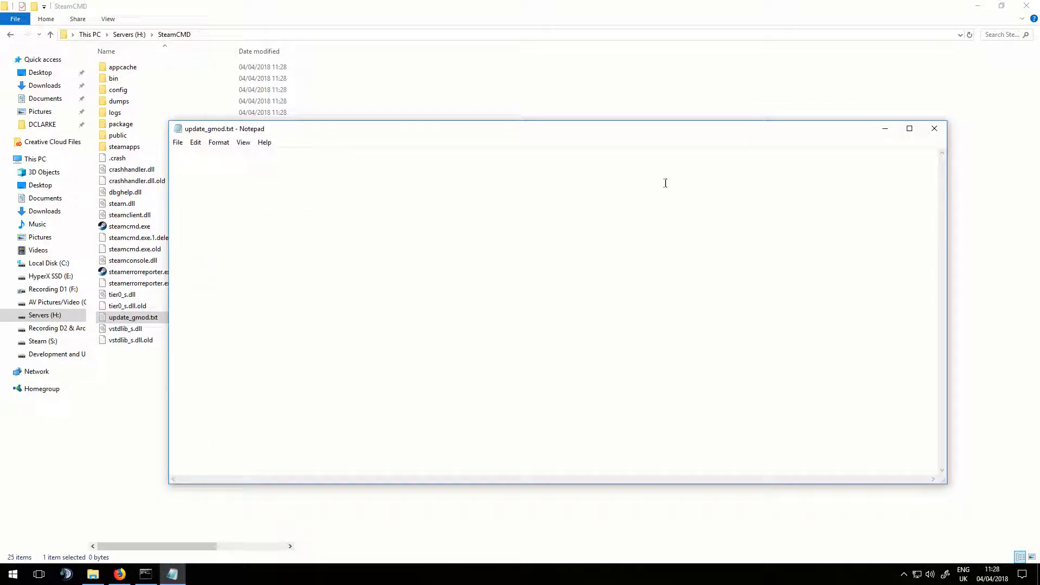
mouse_move(424, 189)
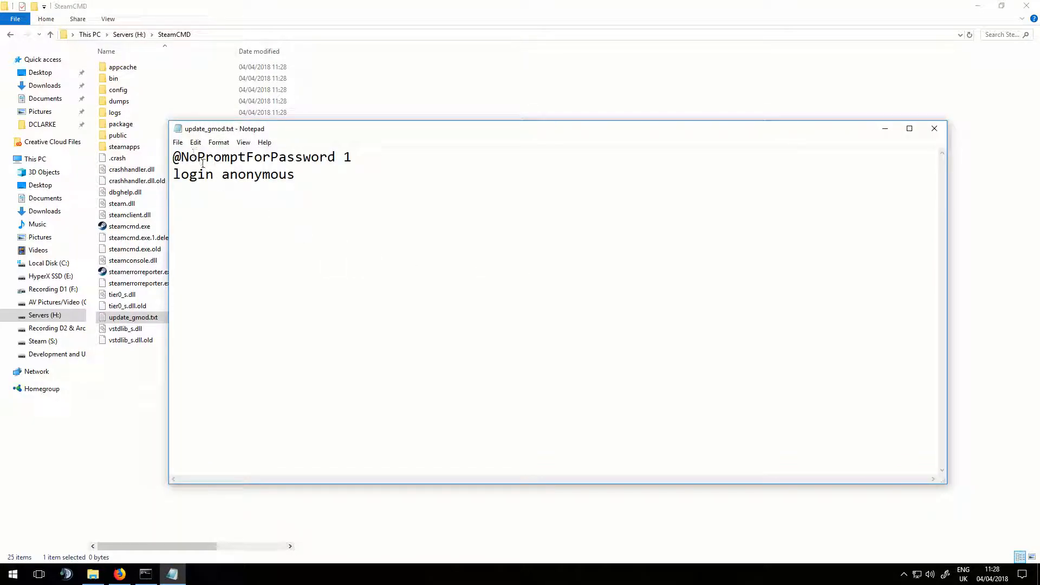
triple_click(259, 157)
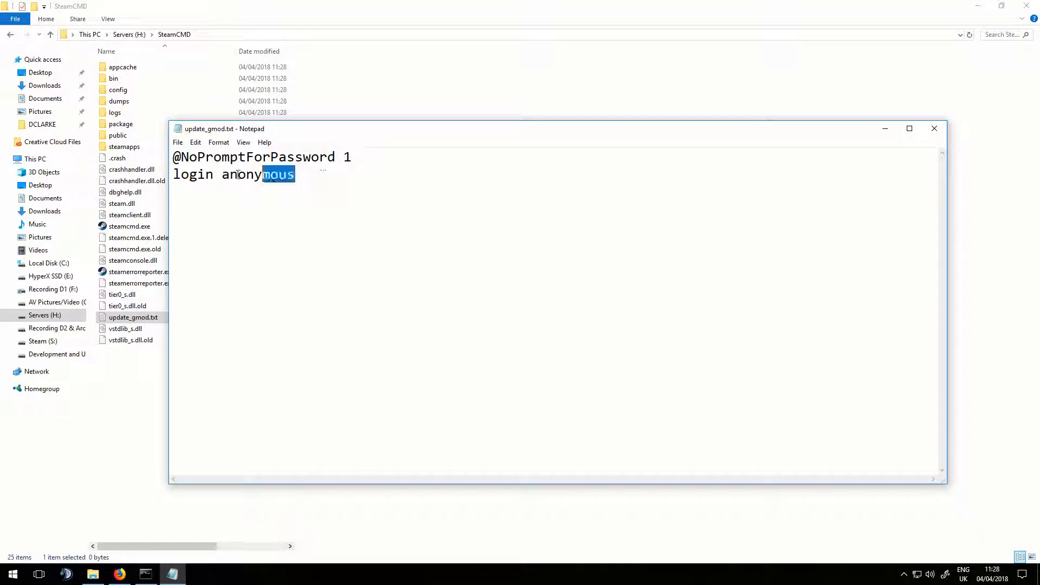
double_click(258, 174)
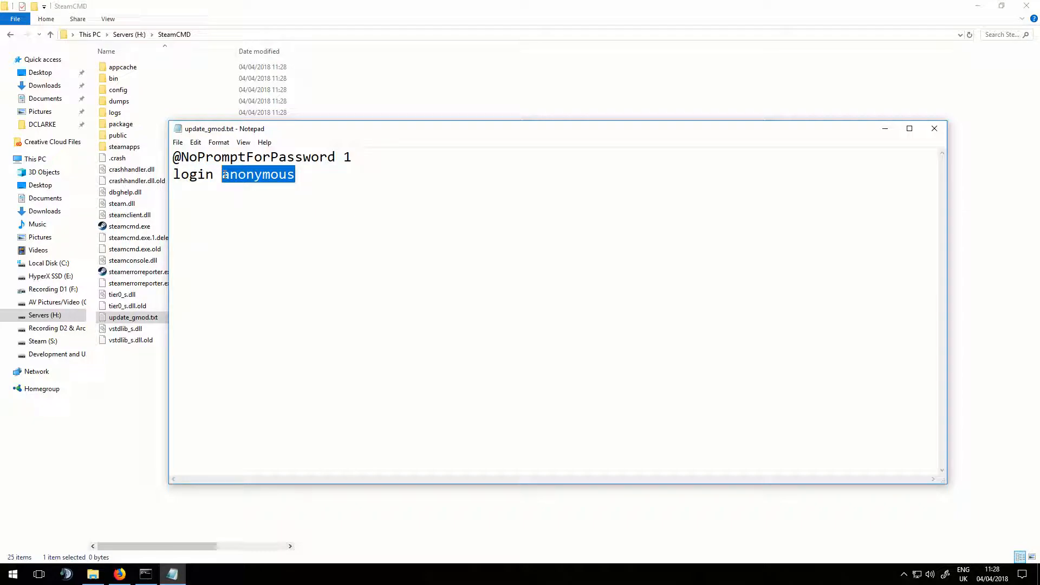
mouse_move(587, 244)
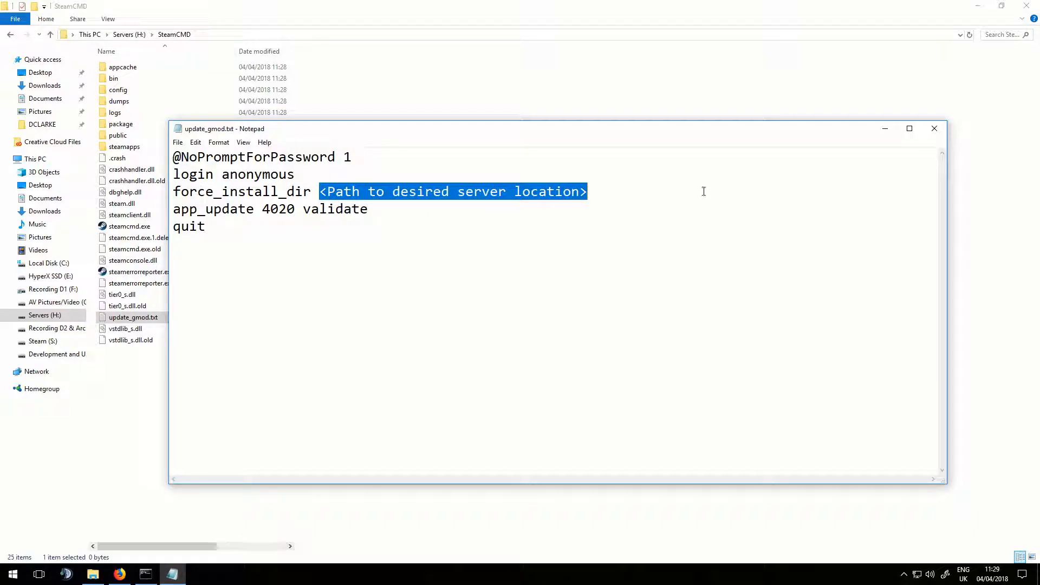
- Set the install directory path to H:/gmod_server/
text(H:)
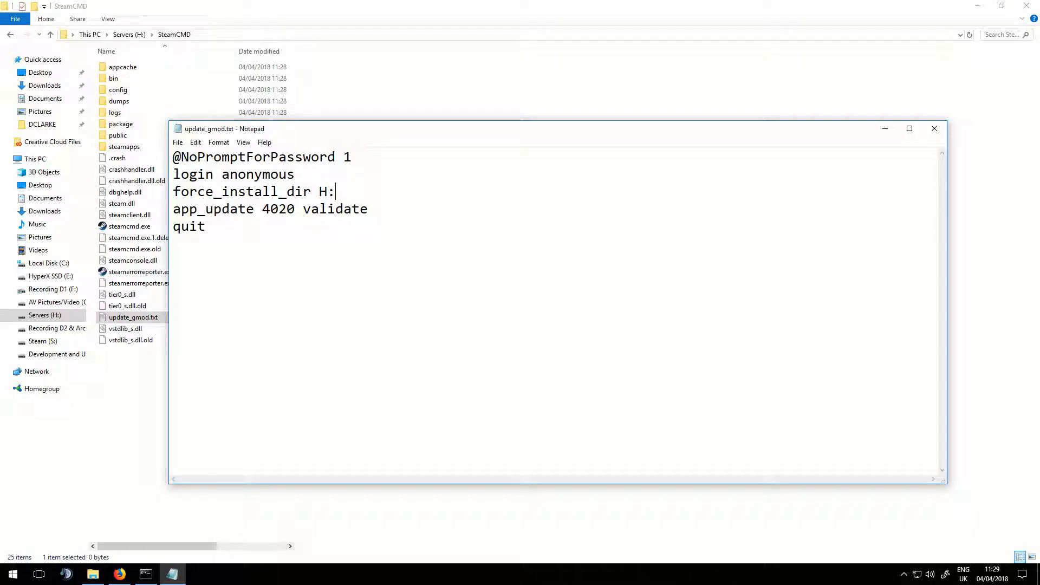
text(/GMOD)
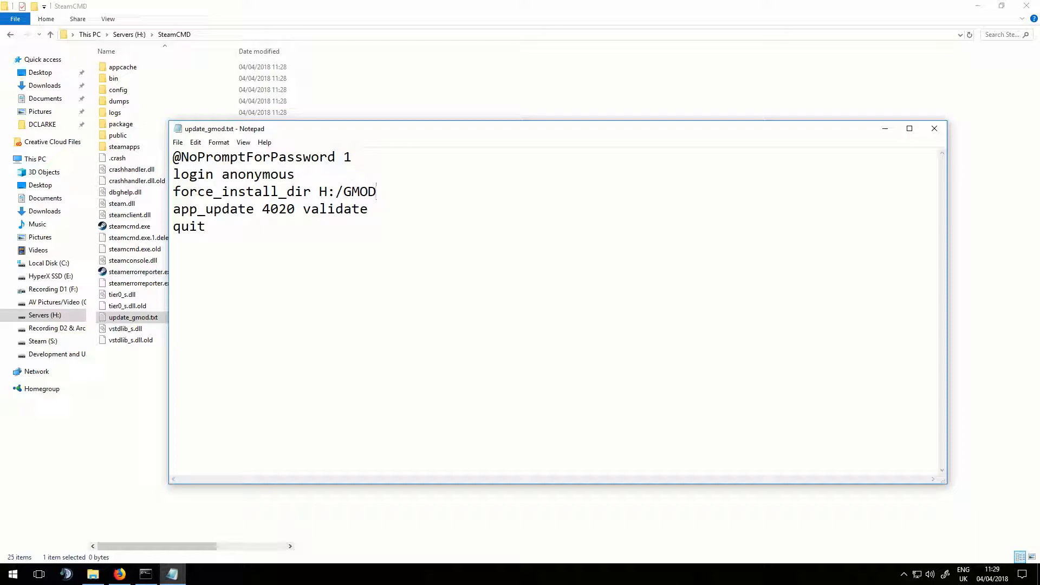
key(BackSpace)
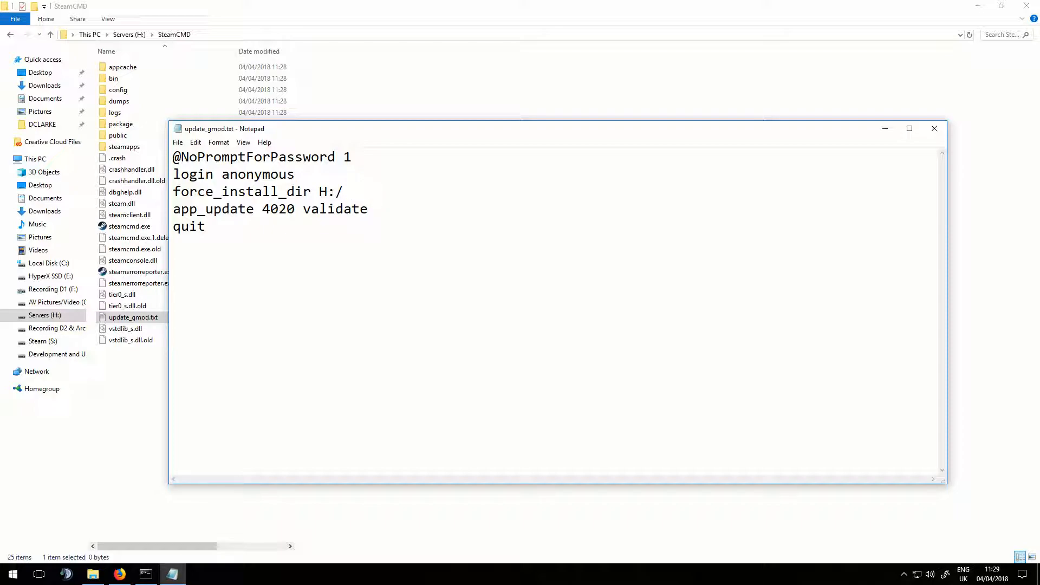
text(gmod_server)
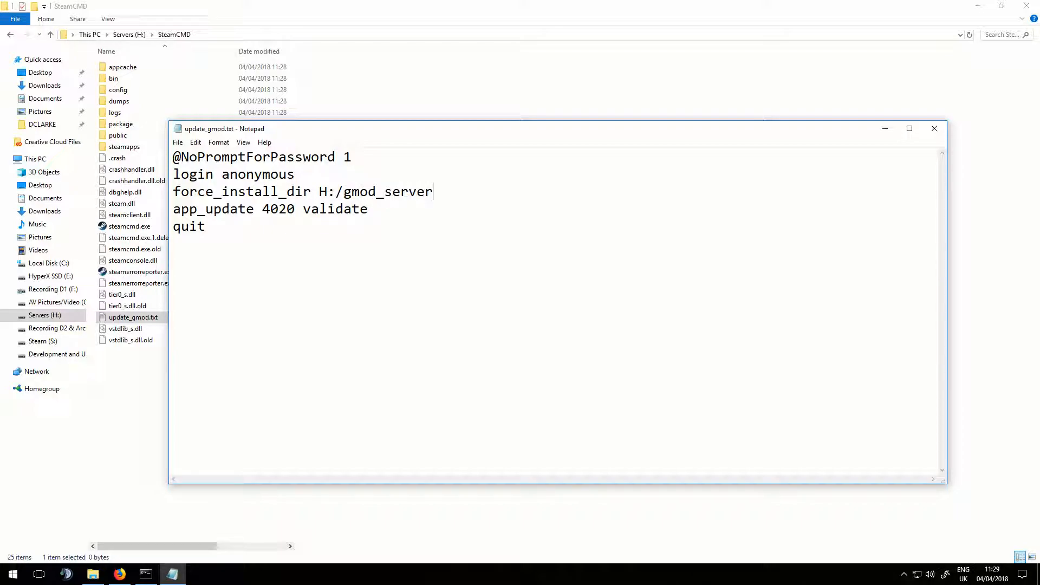
text(/)
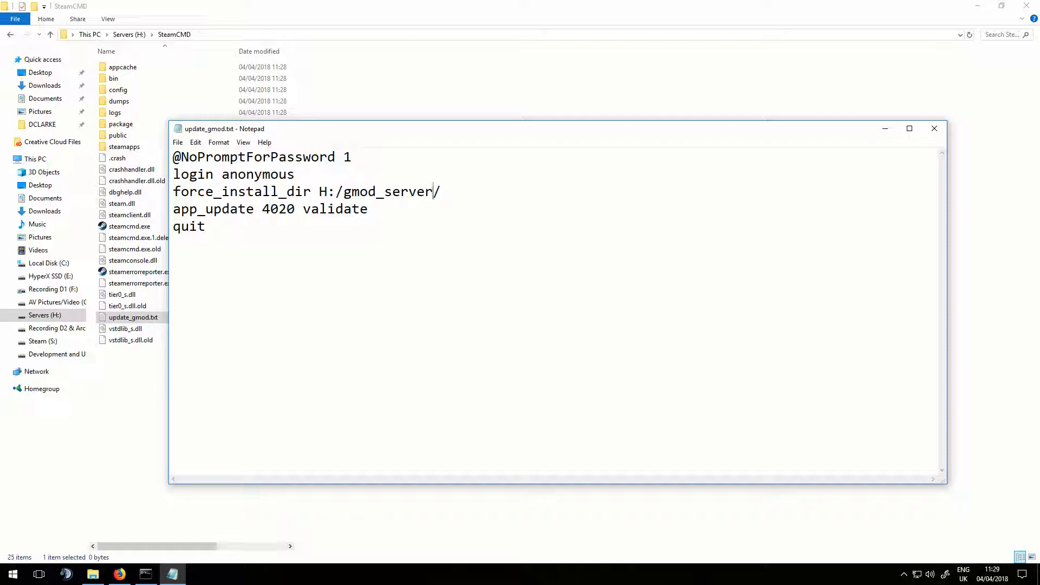
- Review the 'app_update 4020 validate' line, then close Notepad saving update_gmod.txt
double_click(204, 210)
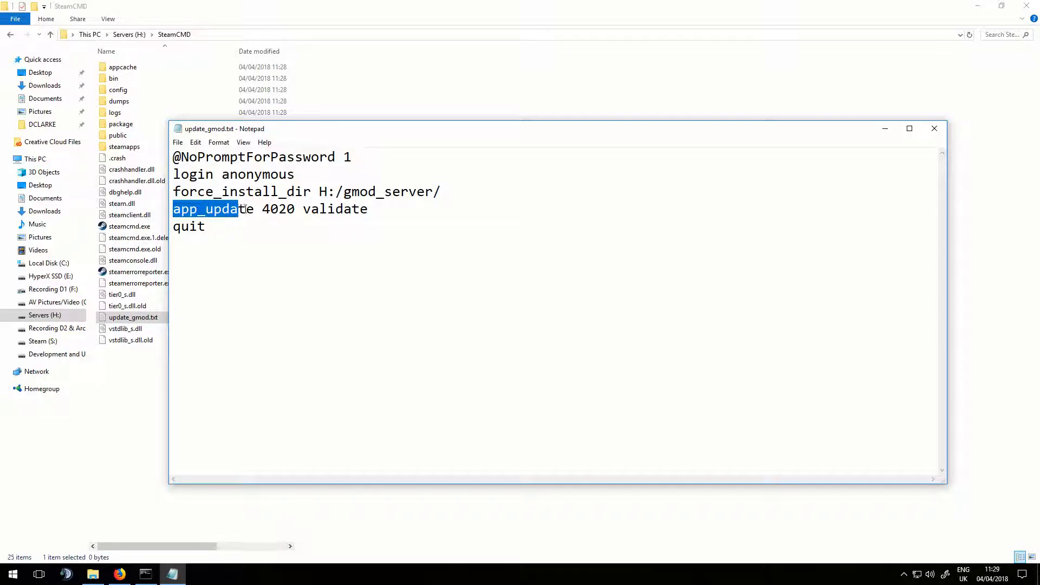
click(254, 209)
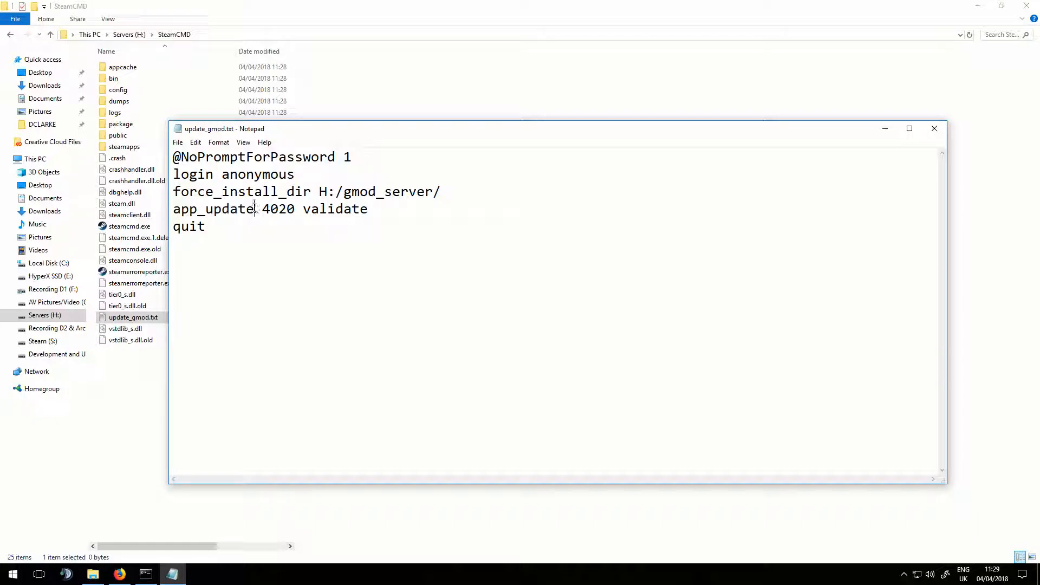
drag(173, 209, 295, 209)
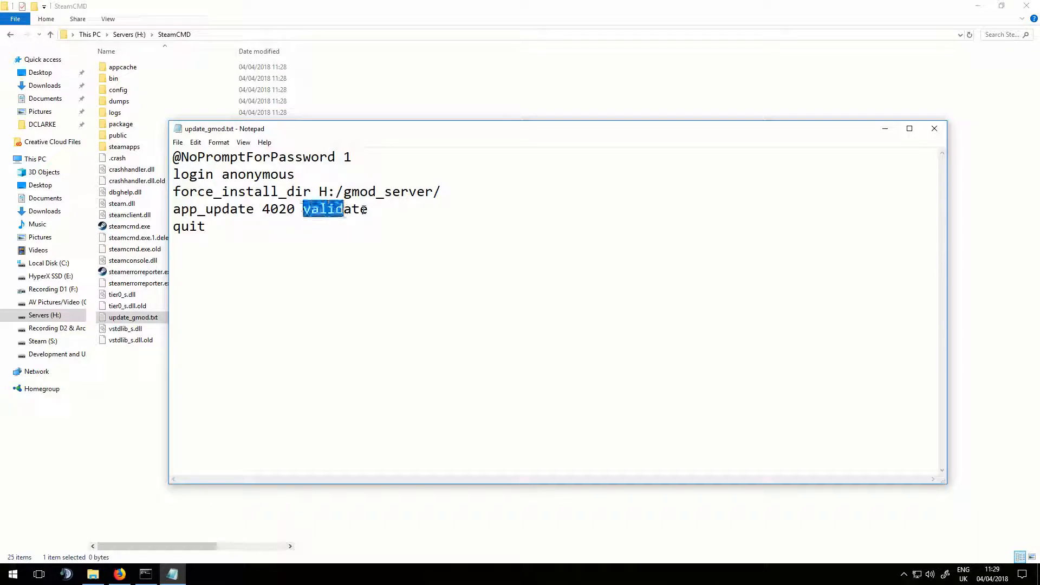
double_click(323, 209)
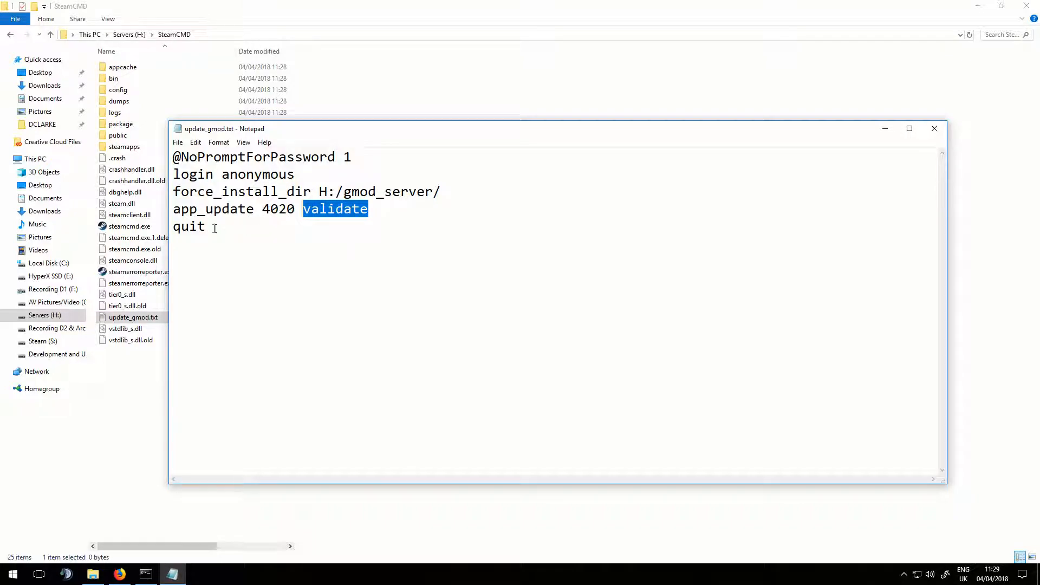
click(934, 128)
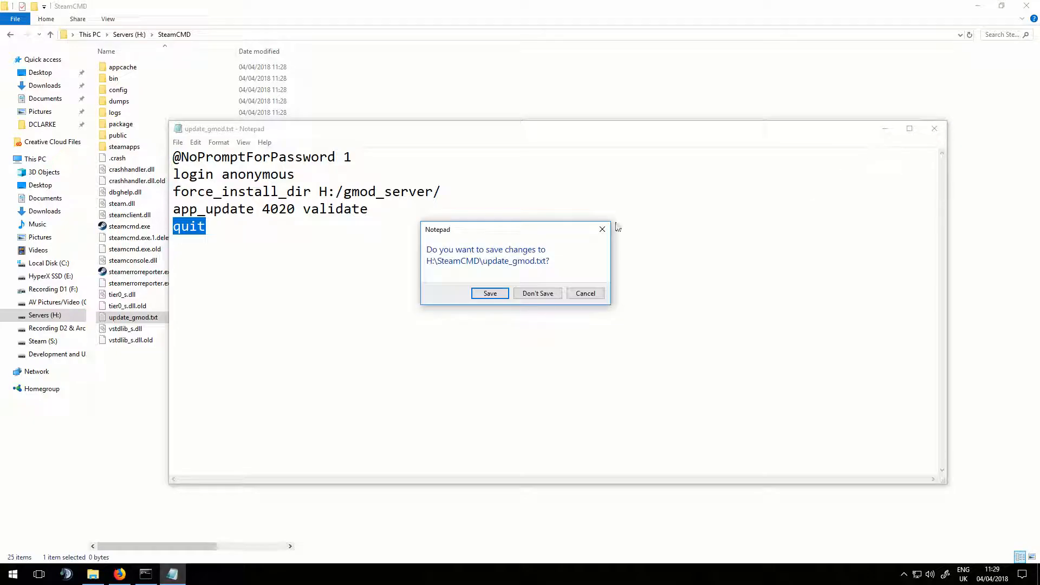
click(489, 293)
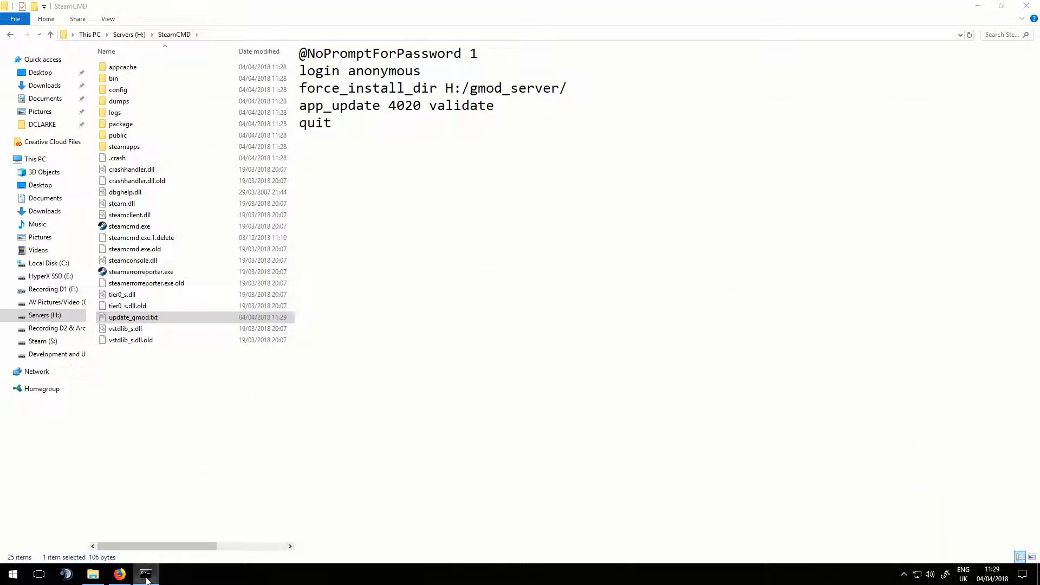
- Move the Command Prompt window aside and change directory to H:/SteamCMD
click(145, 574)
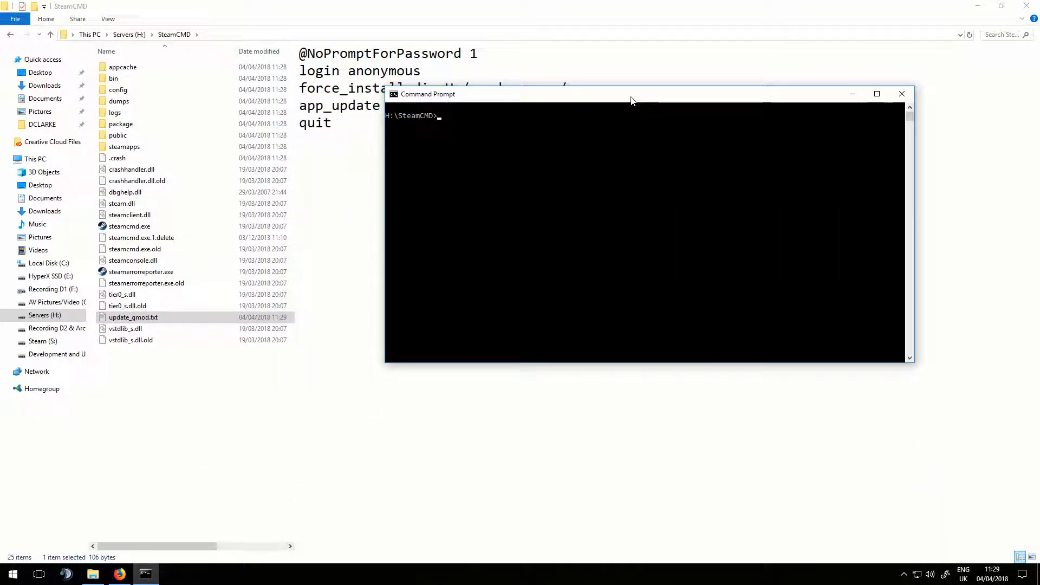
drag(630, 93, 708, 148)
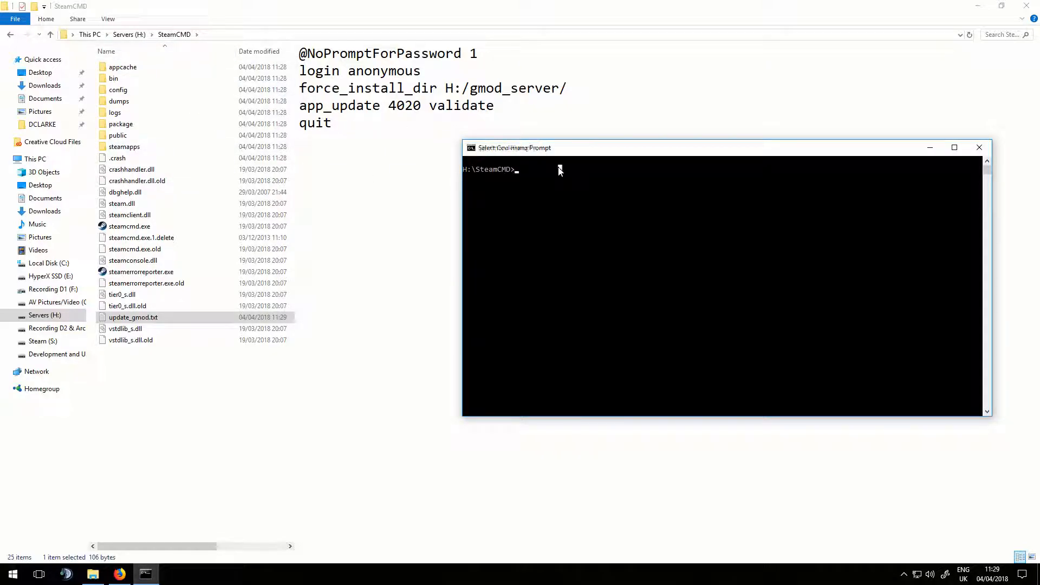
mouse_move(582, 195)
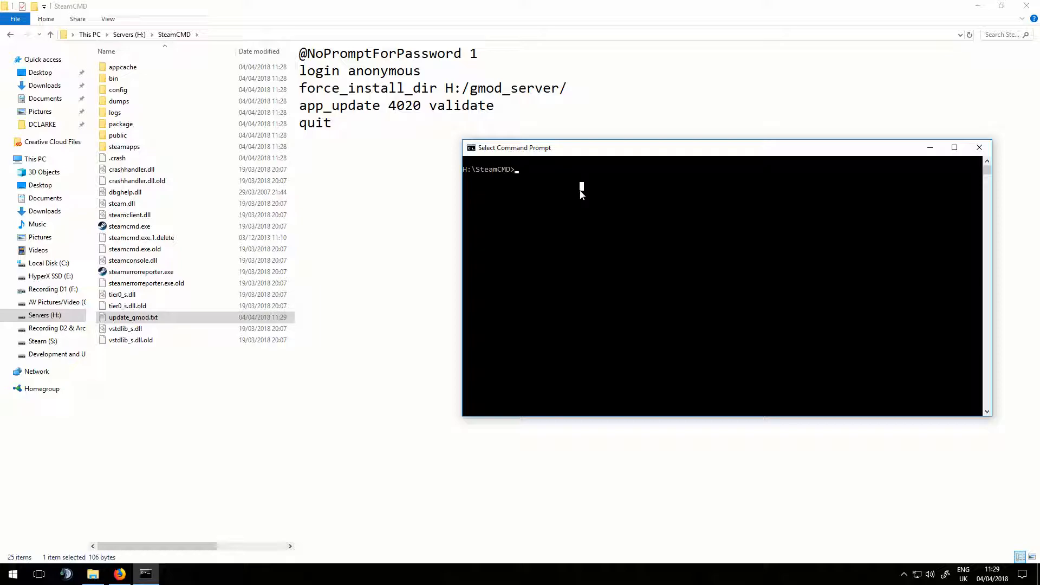
text(cd)
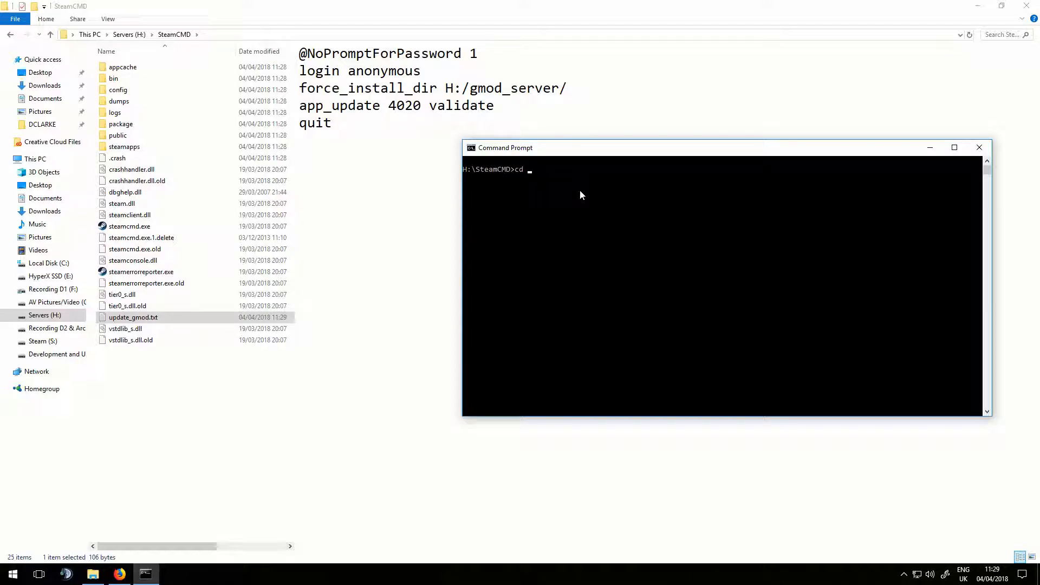
text(H:/)
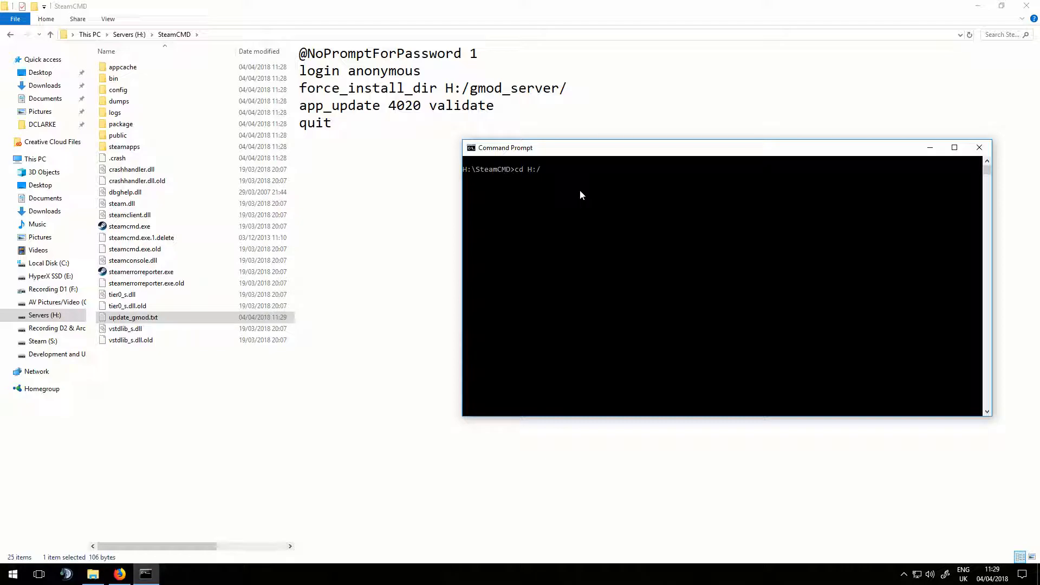
text(SteamCMD)
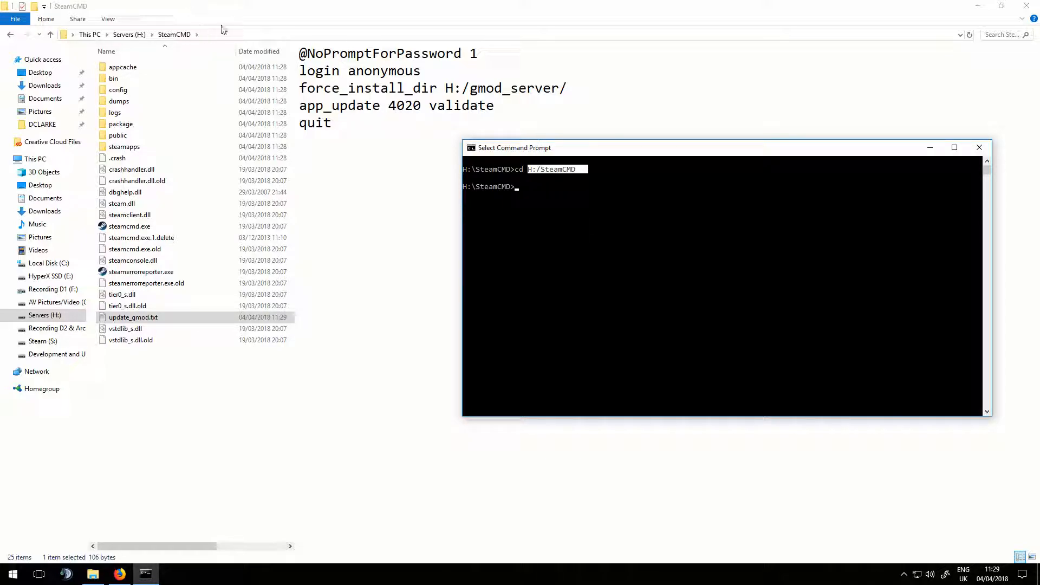
mouse_move(268, 509)
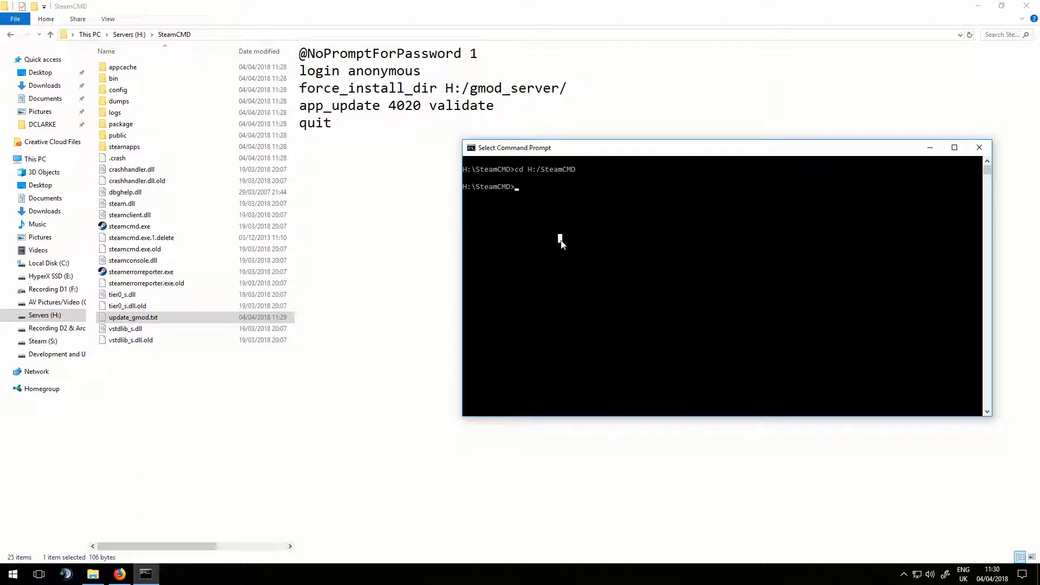
- Run 'steamcmd.exe +runscript update_gmod.txt' to log in anonymously
text(steamcmd.exe +runscript)
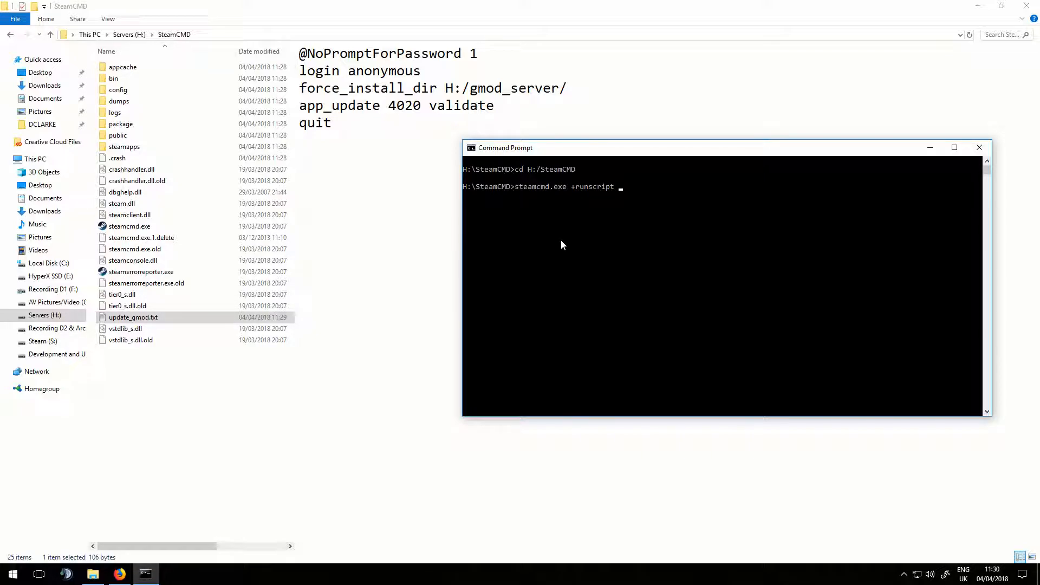
text(update_gmod.txt)
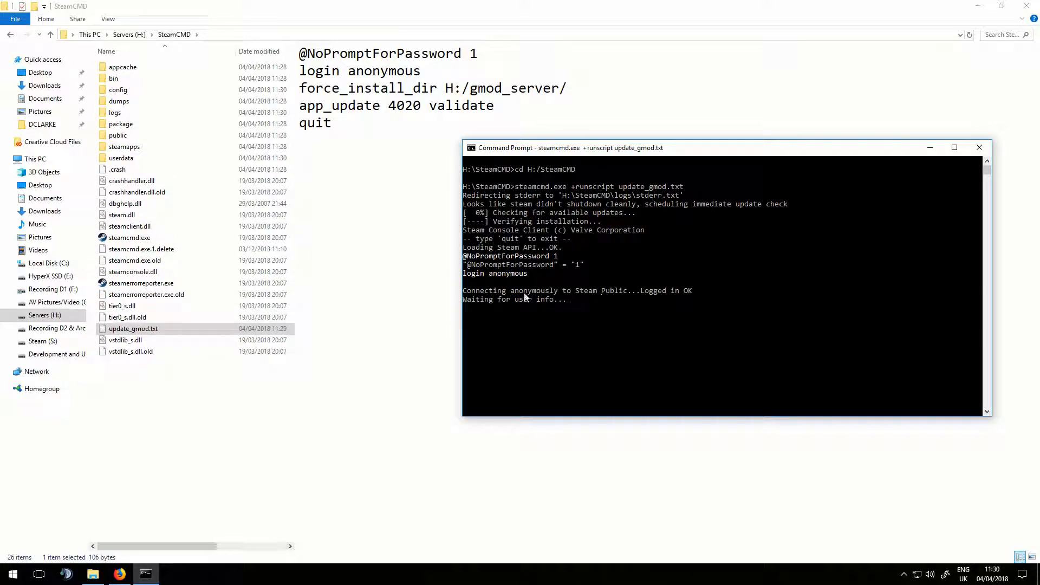
mouse_move(539, 268)
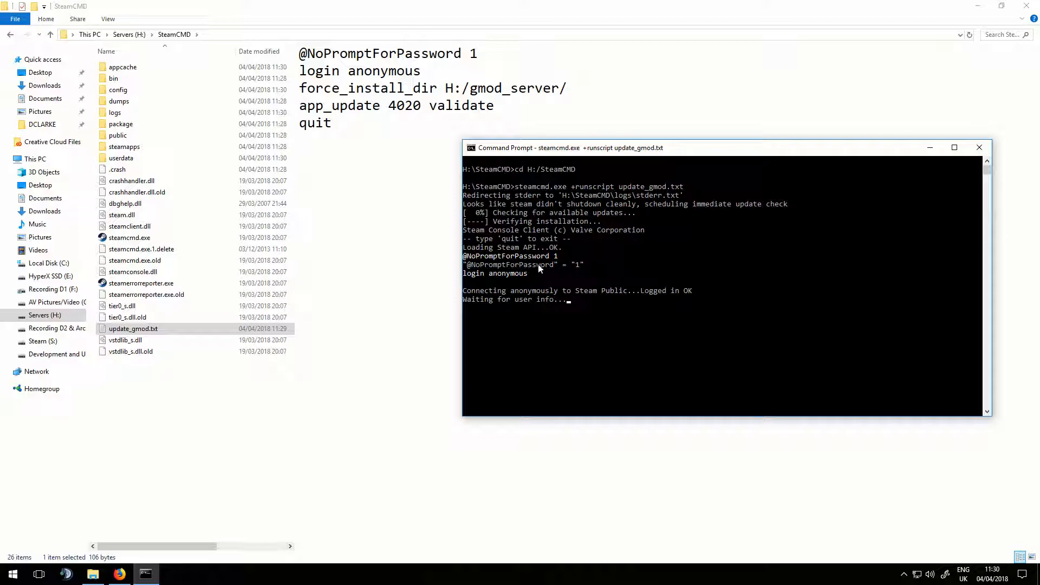